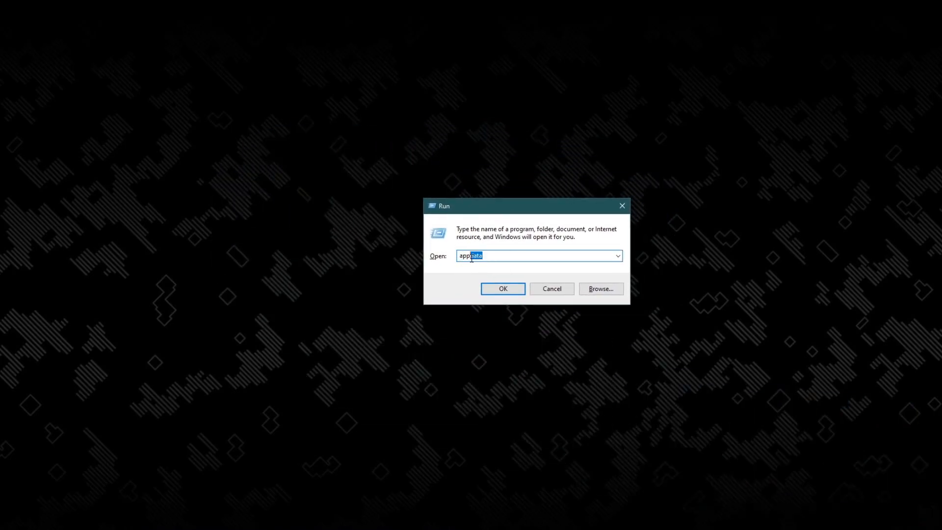
- Confirm the Run dialog to open the AppData folder in File Explorer
{"action": "left_click", "coordinate": [502, 289]}
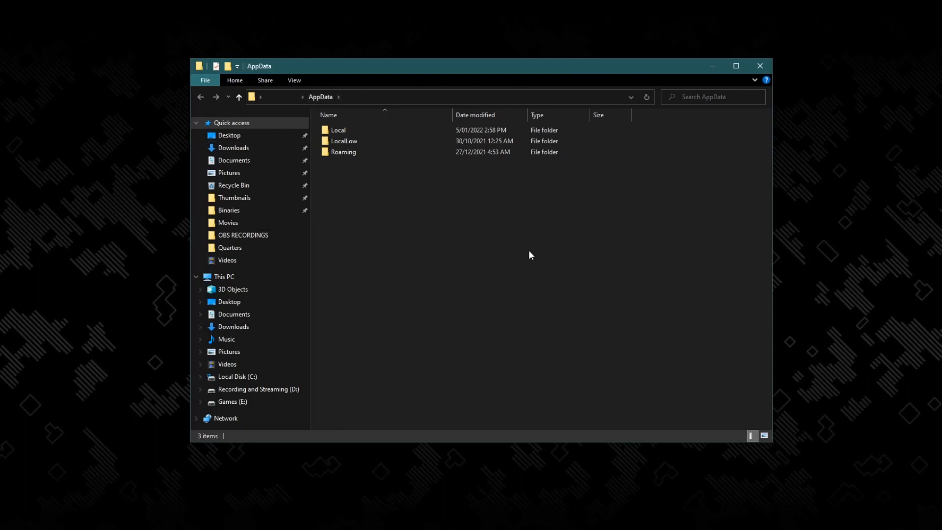
- Navigate into Local > fnaf9 > Saved > Config
{"action": "left_click", "coordinate": [338, 129]}
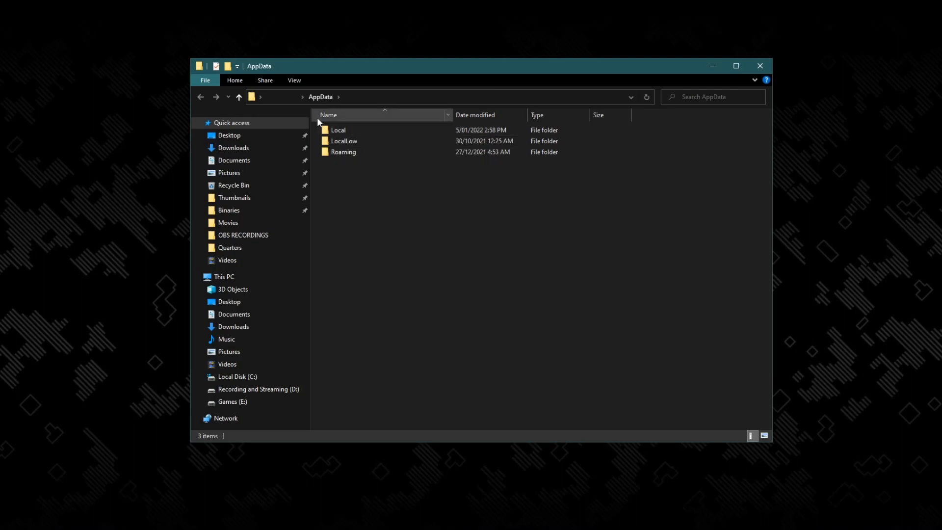
{"action": "double_click", "coordinate": [338, 130]}
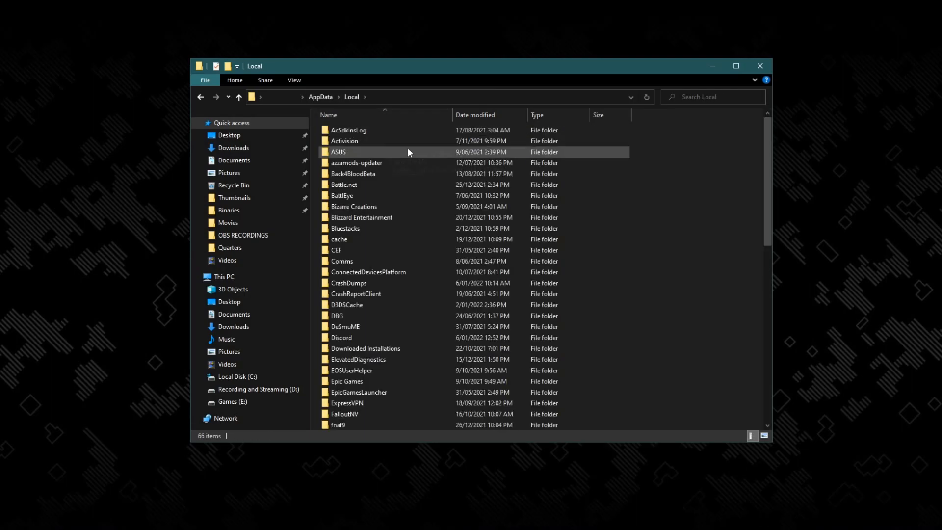
{"action": "mouse_move", "coordinate": [339, 425]}
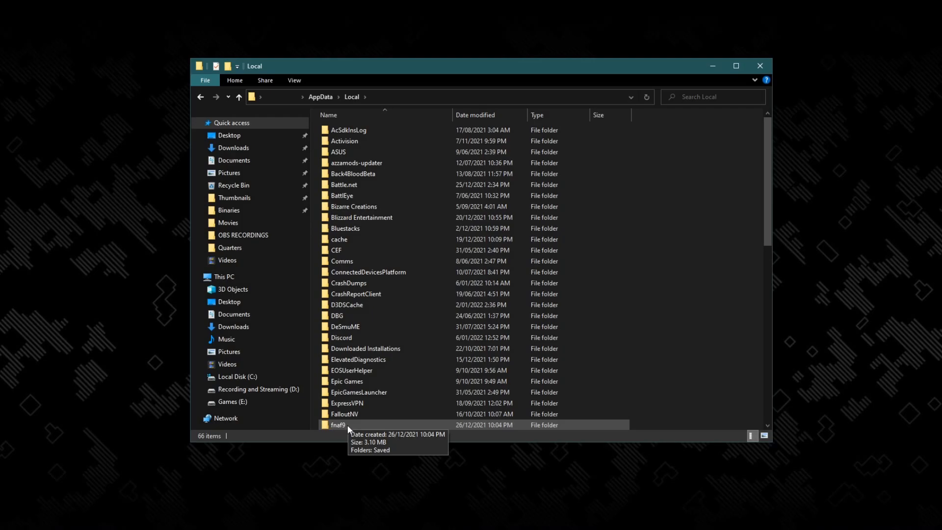
{"action": "double_click", "coordinate": [337, 425]}
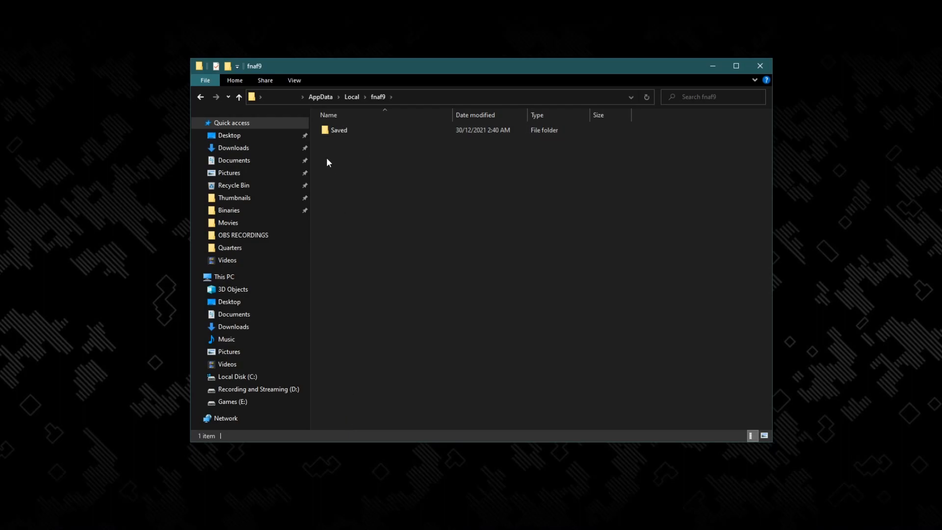
{"action": "double_click", "coordinate": [339, 130]}
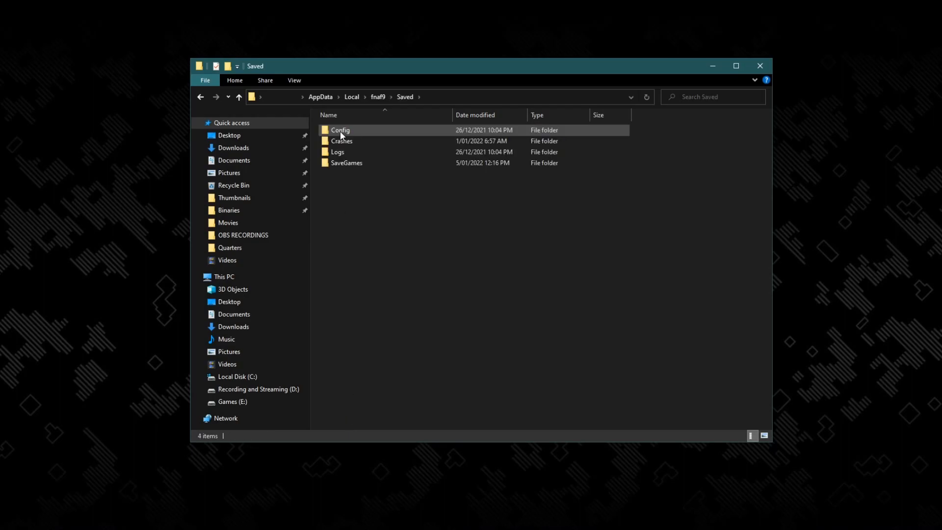
{"action": "double_click", "coordinate": [340, 130]}
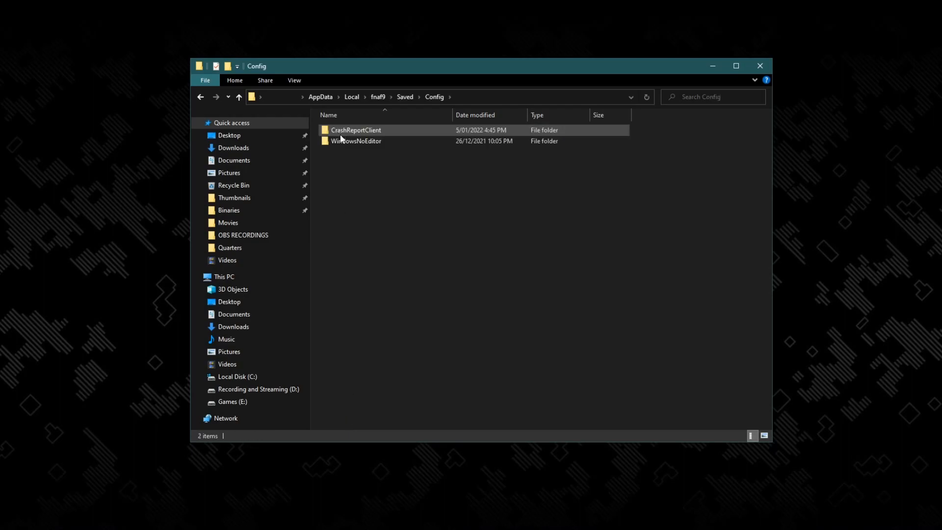
{"action": "mouse_move", "coordinate": [352, 144]}
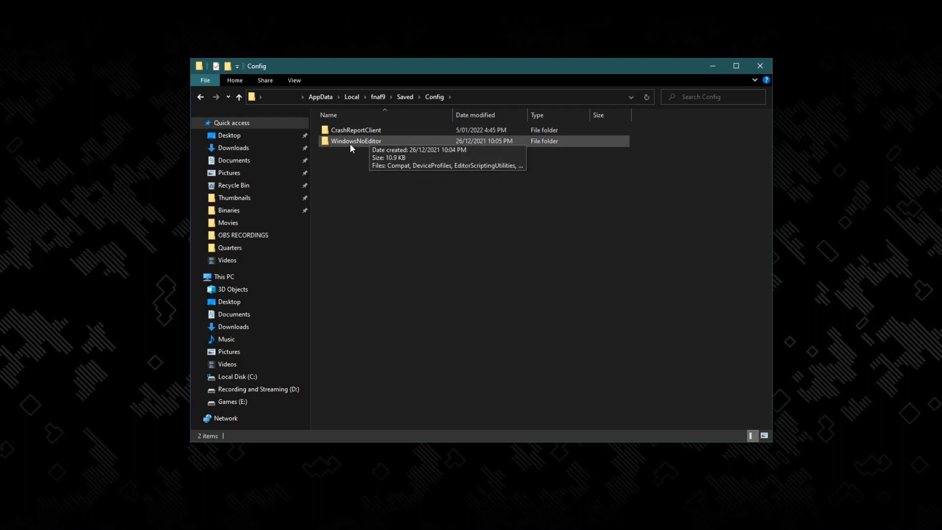
- Enter WindowsNoEditor and open the Engine config file
{"action": "double_click", "coordinate": [355, 140]}
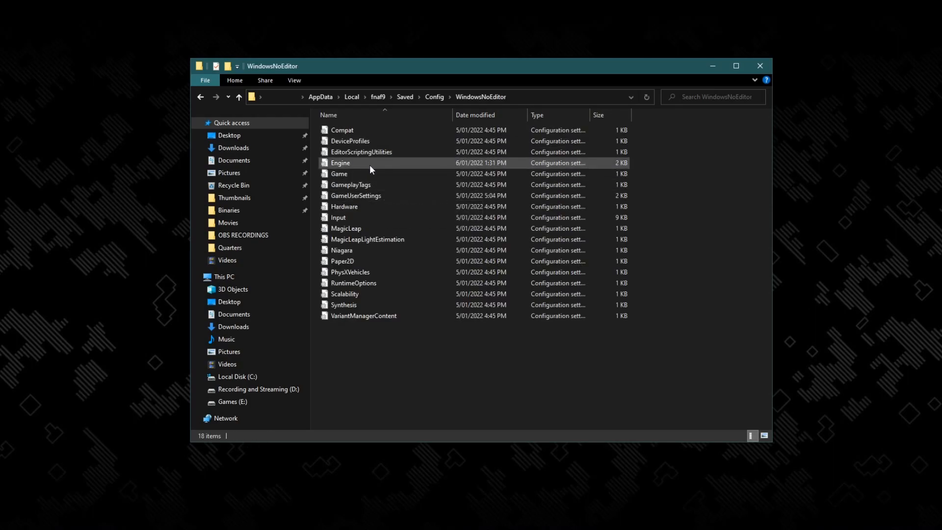
{"action": "double_click", "coordinate": [340, 163]}
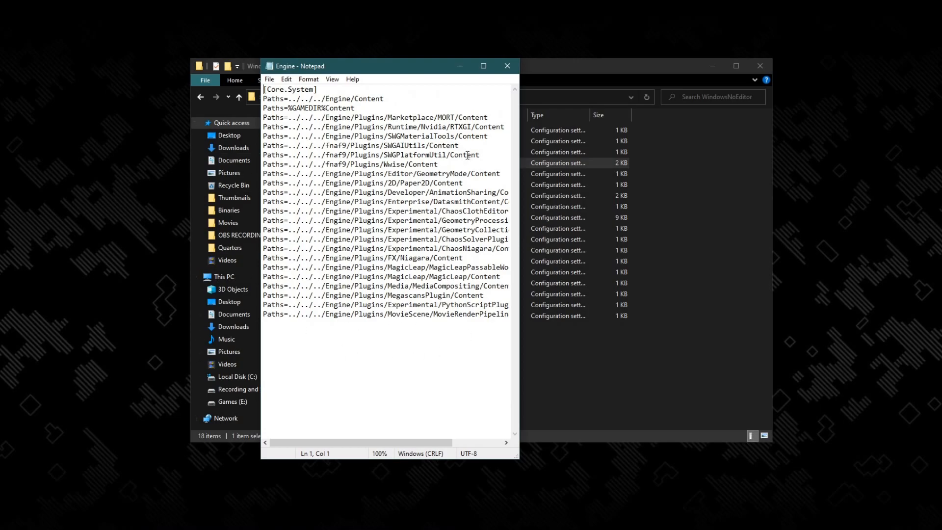
- Close Notepad and bring up the context menu for the Engine file
{"action": "left_click", "coordinate": [508, 66]}
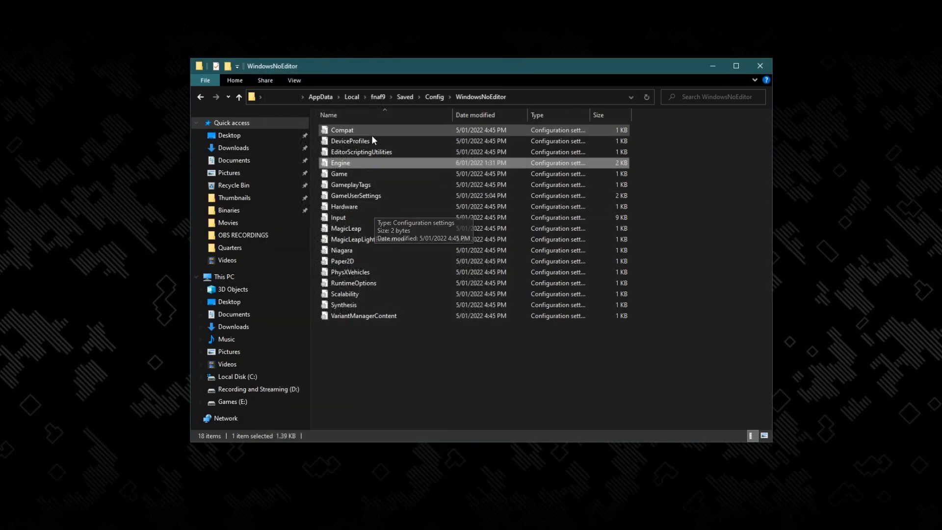
{"action": "mouse_move", "coordinate": [360, 165]}
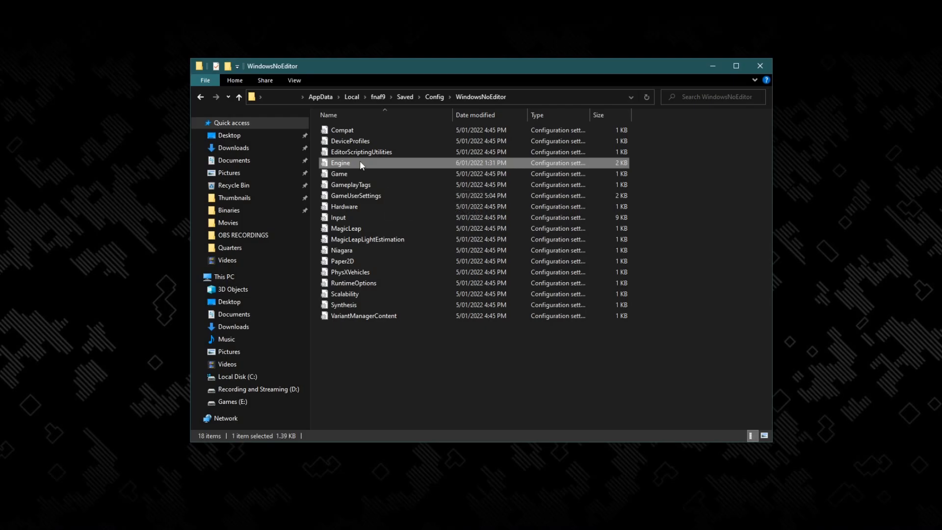
{"action": "right_click", "coordinate": [340, 163]}
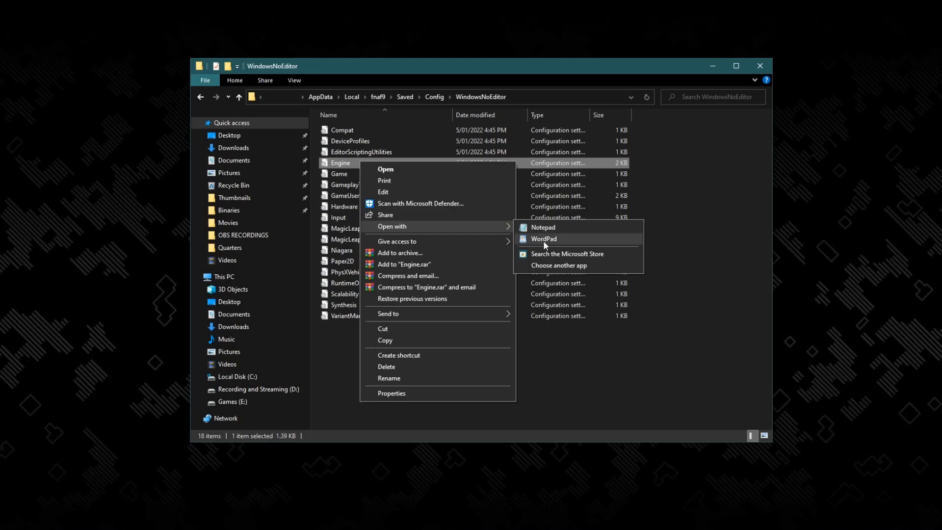
- Open the Engine file with Notepad via Open with > Choose another app > More apps
{"action": "left_click", "coordinate": [557, 264]}
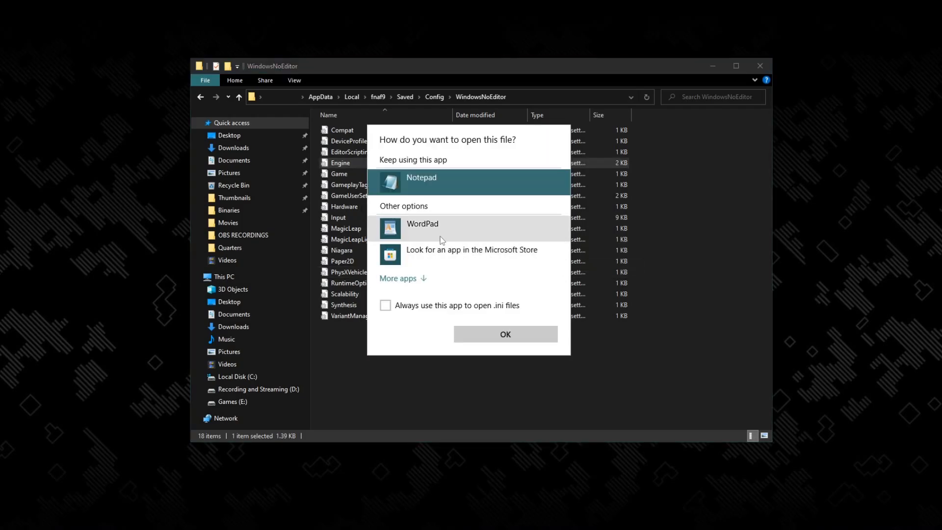
{"action": "left_click", "coordinate": [402, 277]}
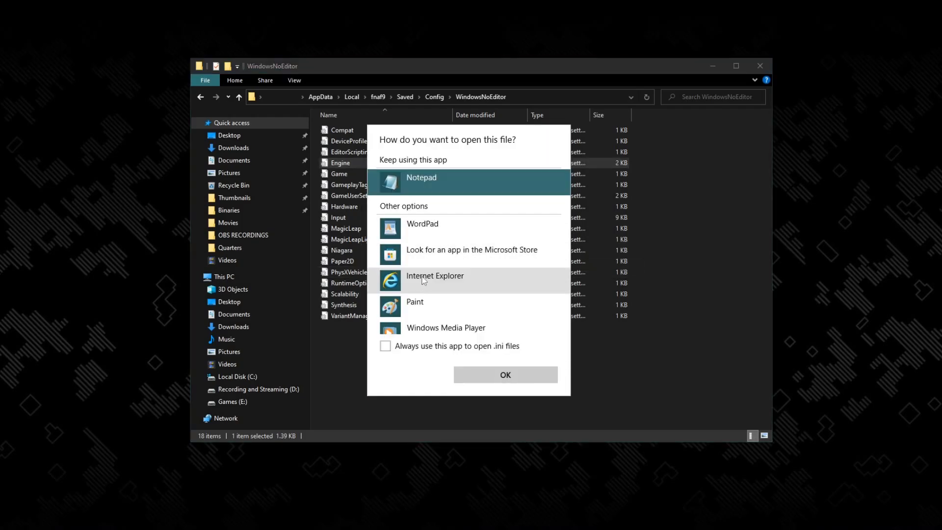
{"action": "left_click", "coordinate": [504, 374]}
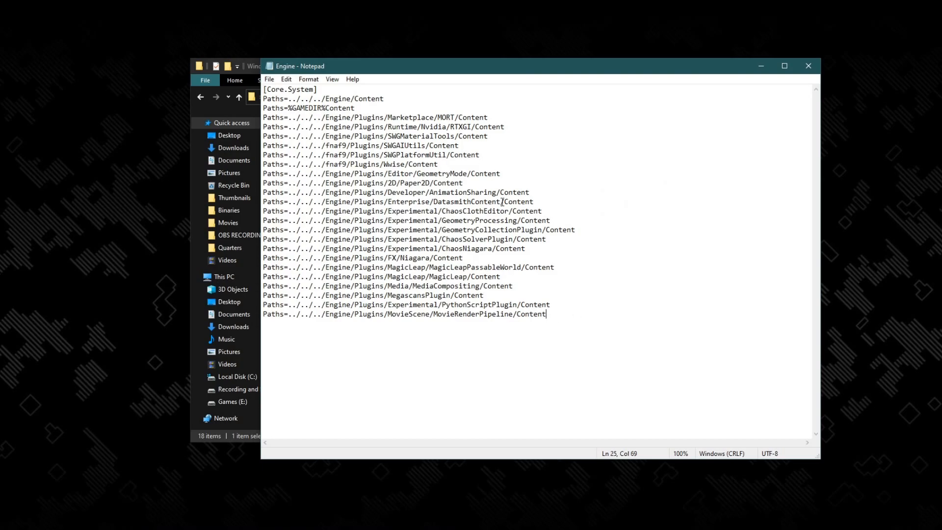
{"action": "mouse_move", "coordinate": [570, 293]}
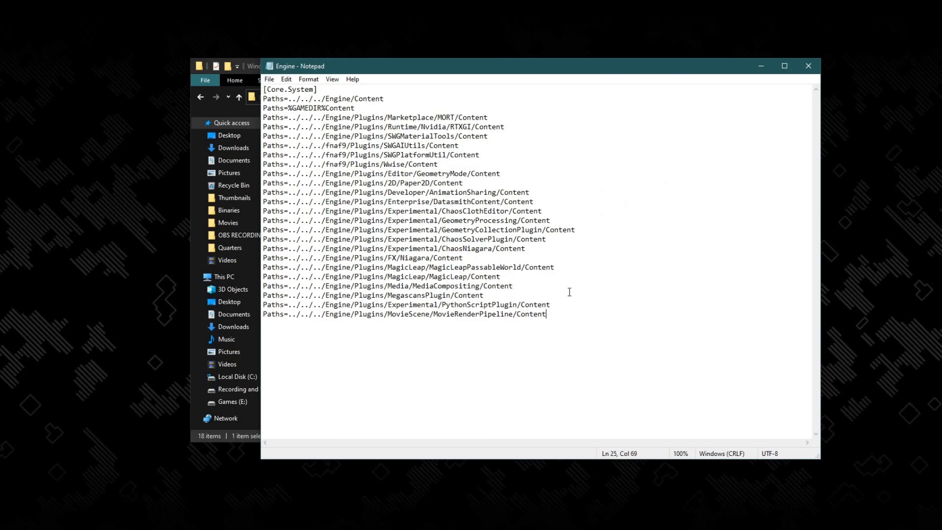
- Add a [/script/engine.localplayer] section with AspectRatioAxisConstraint=AspectRatio_MaintainYFOV after a blank line
{"action": "key", "text": "enter"}
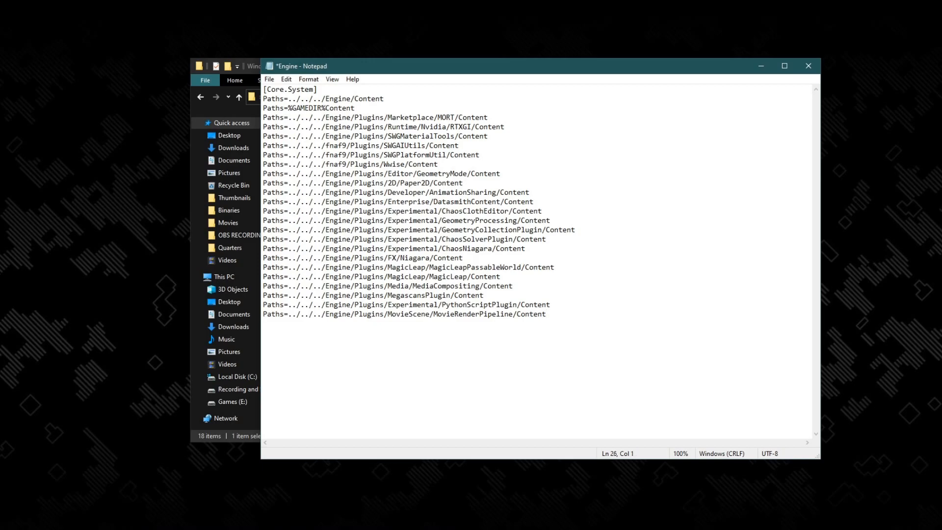
{"action": "key", "text": "enter"}
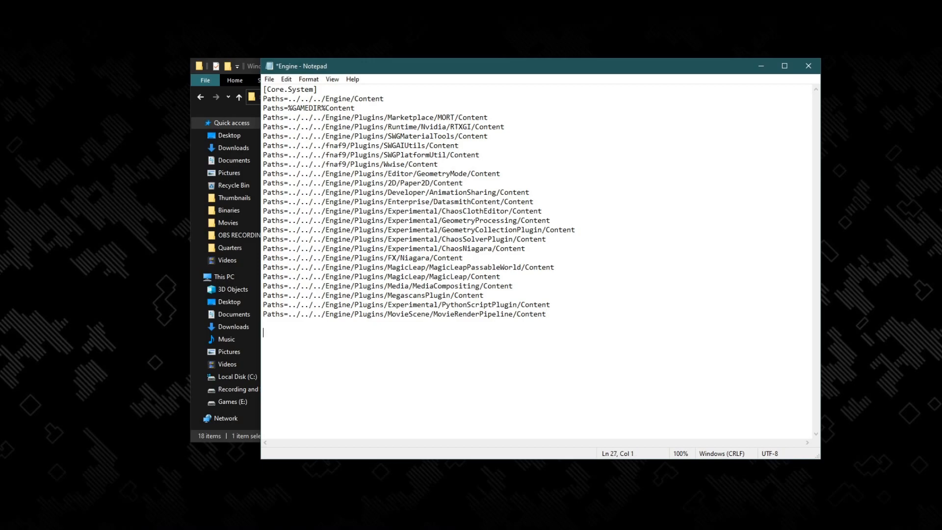
{"action": "type", "text": "[/script/engine.localplayer]"}
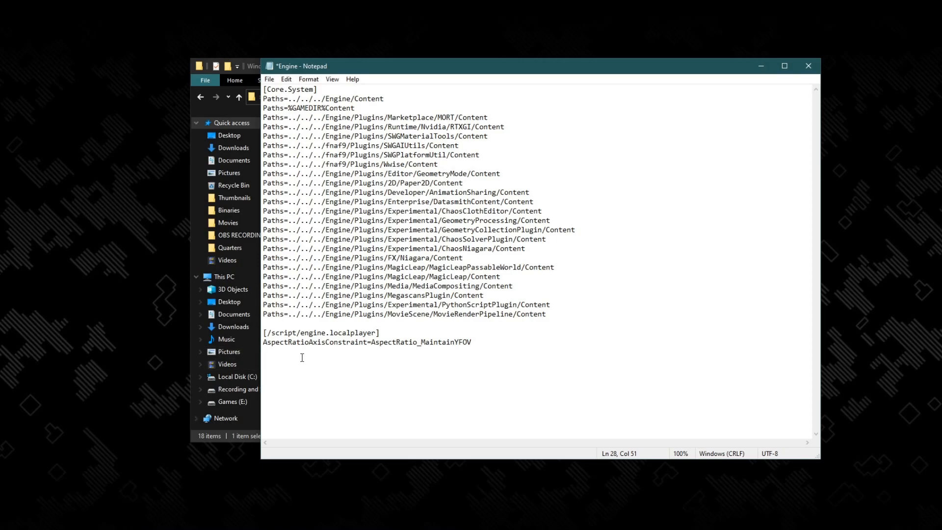
{"action": "mouse_move", "coordinate": [399, 385]}
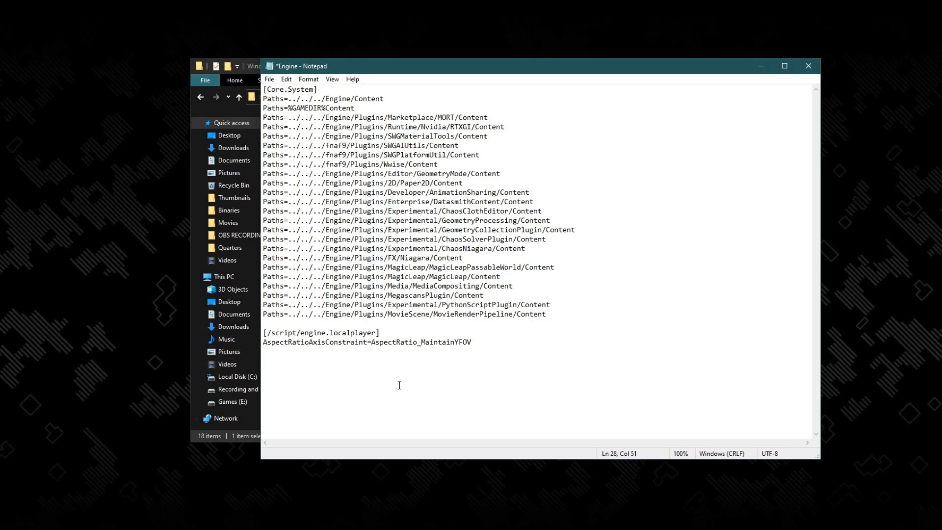
{"action": "left_click", "coordinate": [472, 342]}
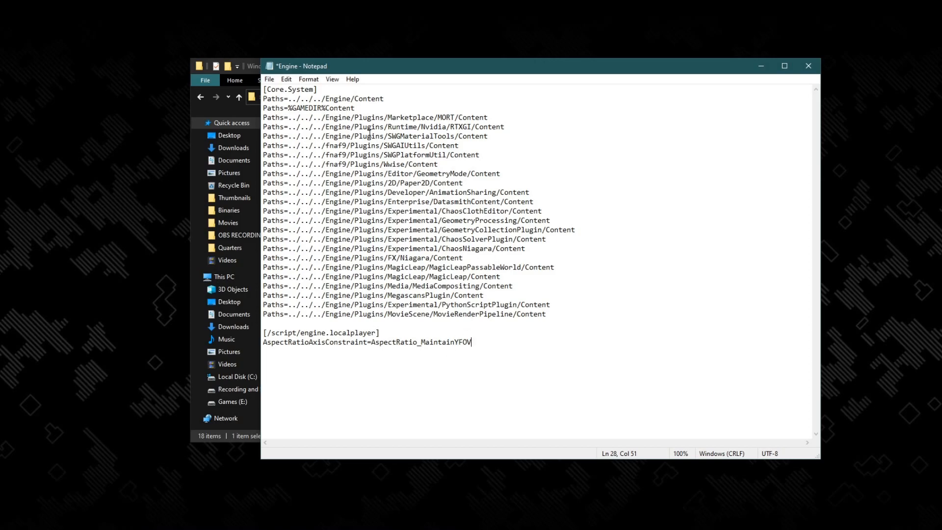
- Save the edited Engine file and close Notepad
{"action": "left_click", "coordinate": [269, 78]}
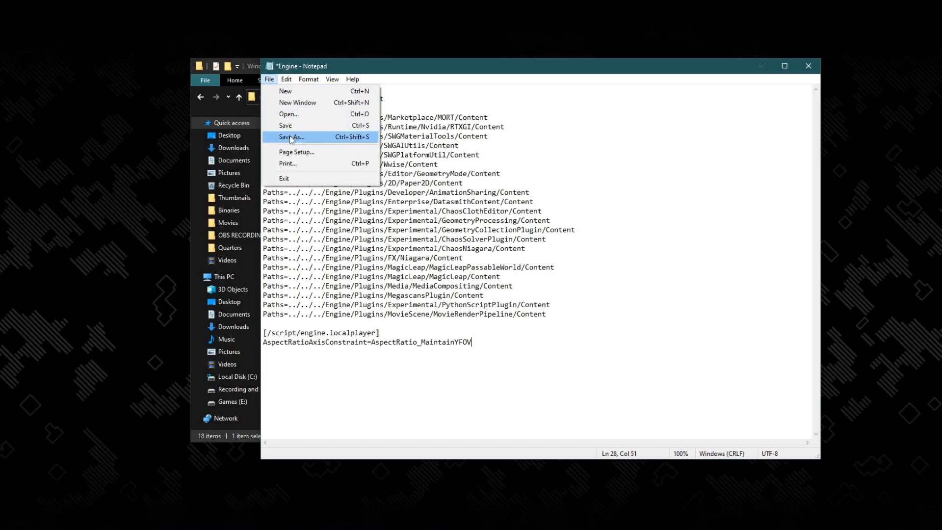
{"action": "left_click", "coordinate": [285, 125]}
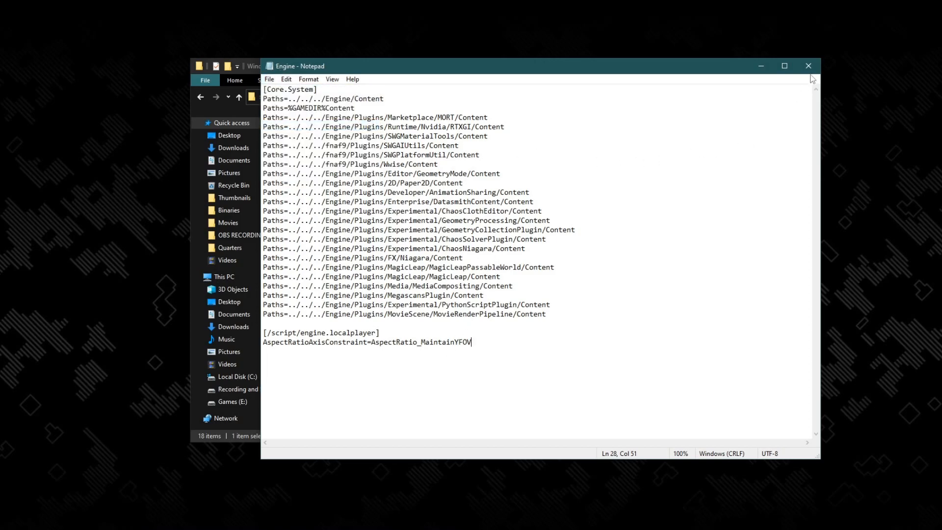
{"action": "left_click", "coordinate": [807, 66]}
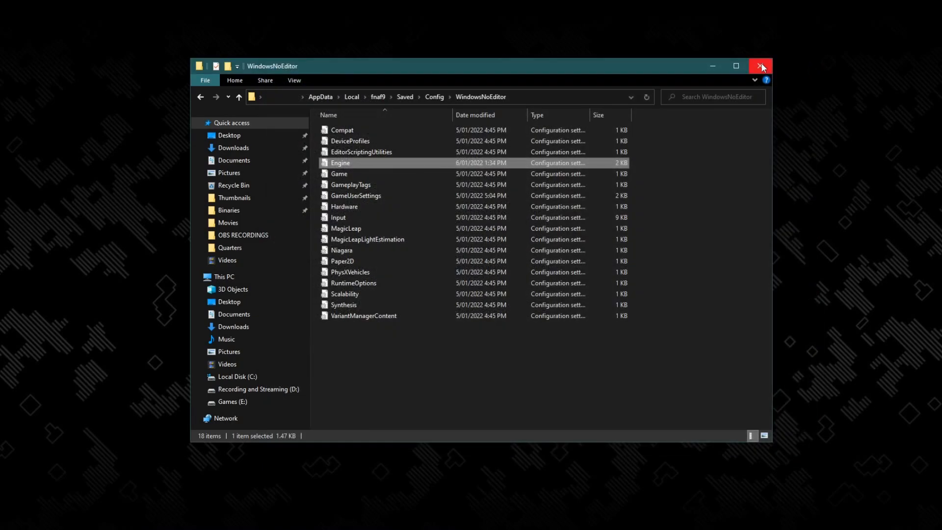